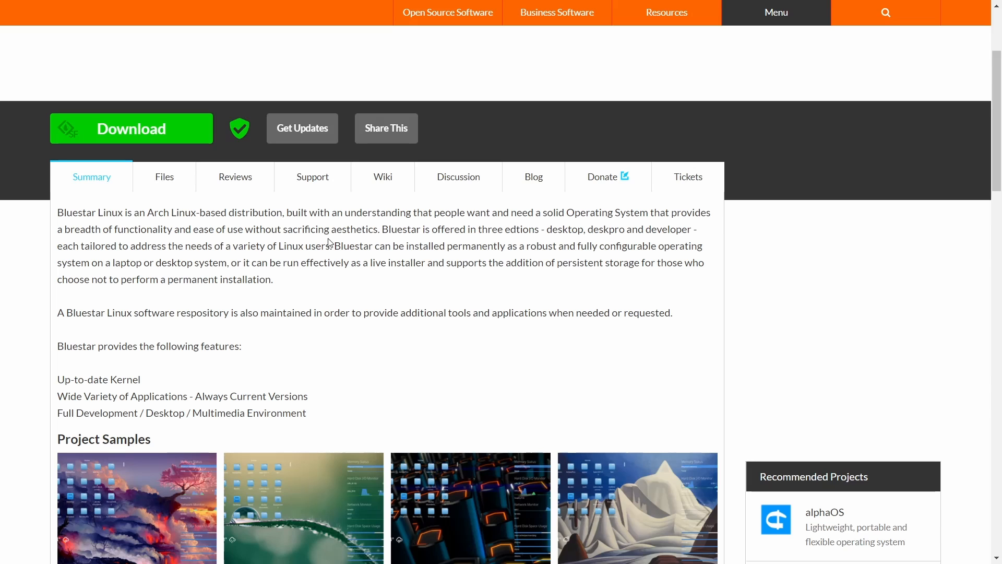
# Select the Bslx_Collision global theme under Appearance and confirm applying it to the desktop.
pyautogui.click(164, 176)
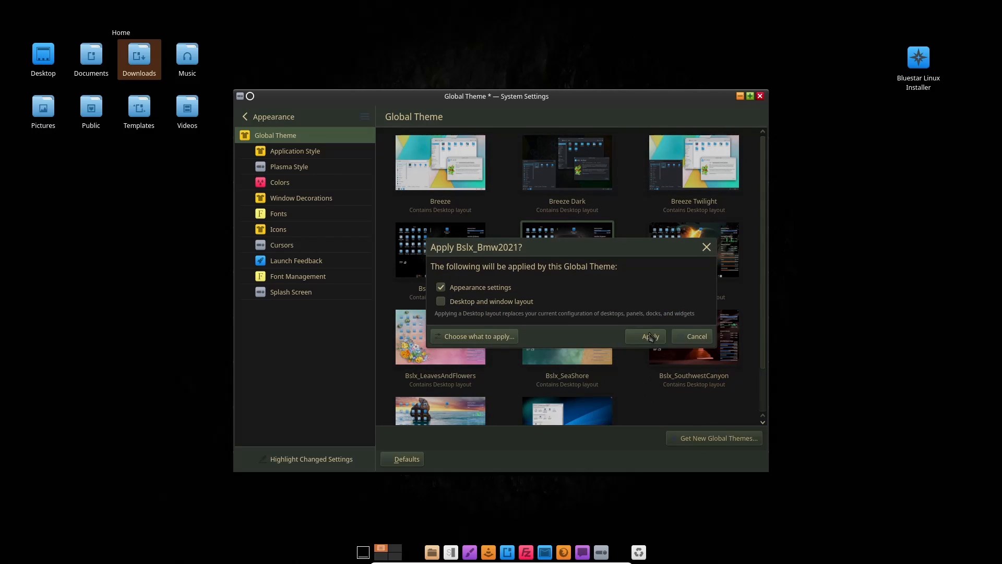
pyautogui.click(650, 336)
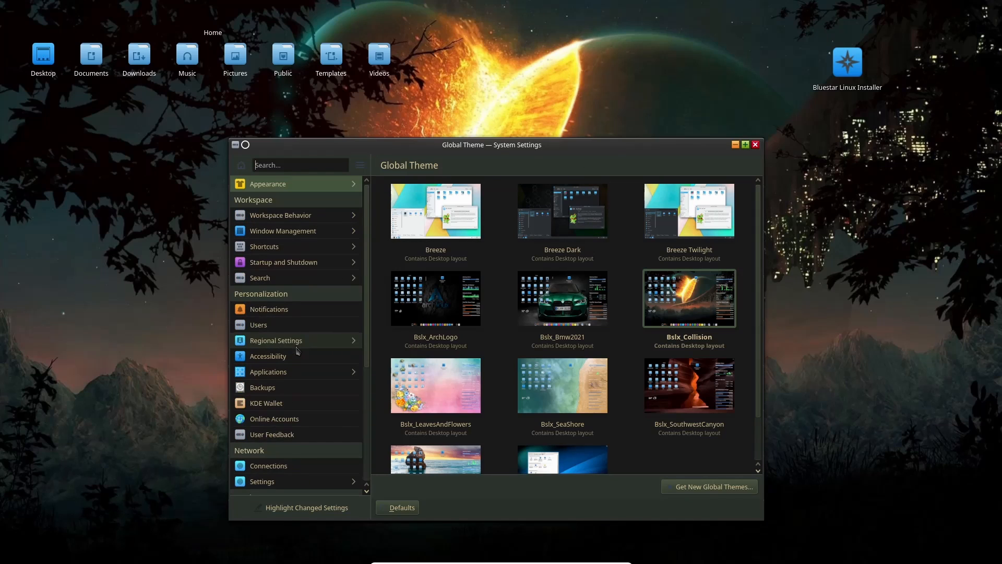
pyautogui.click(755, 145)
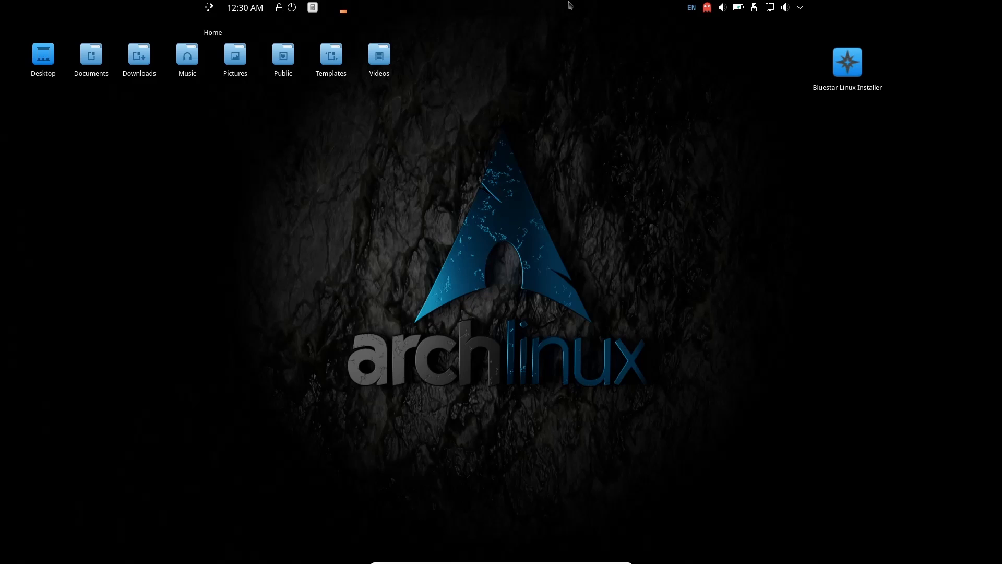